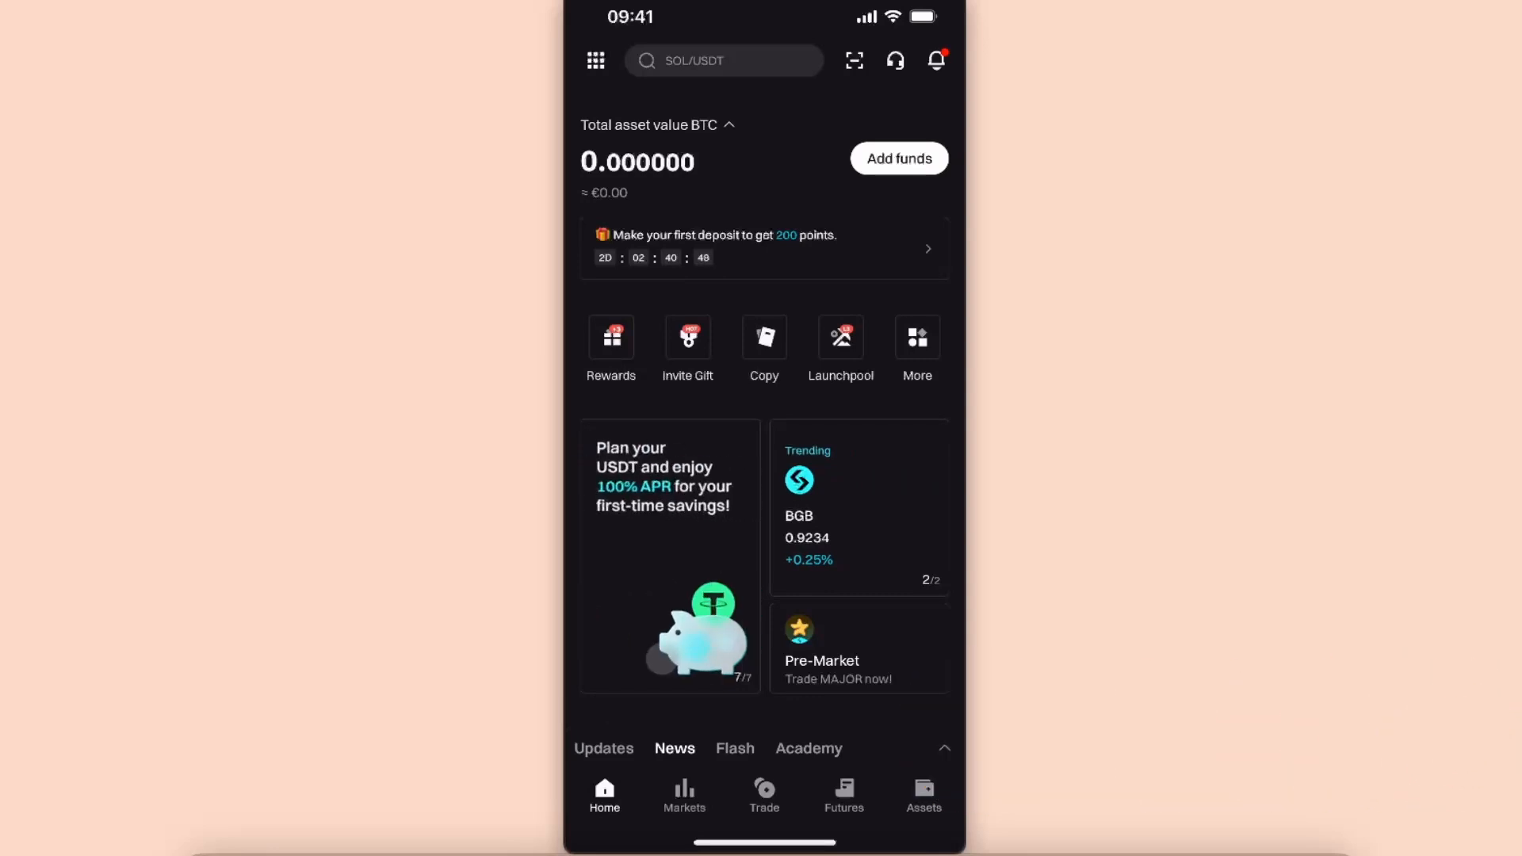
Open the Assets tab to show the Spot asset balances
{"action": "left_click", "coordinate": [922, 795]}
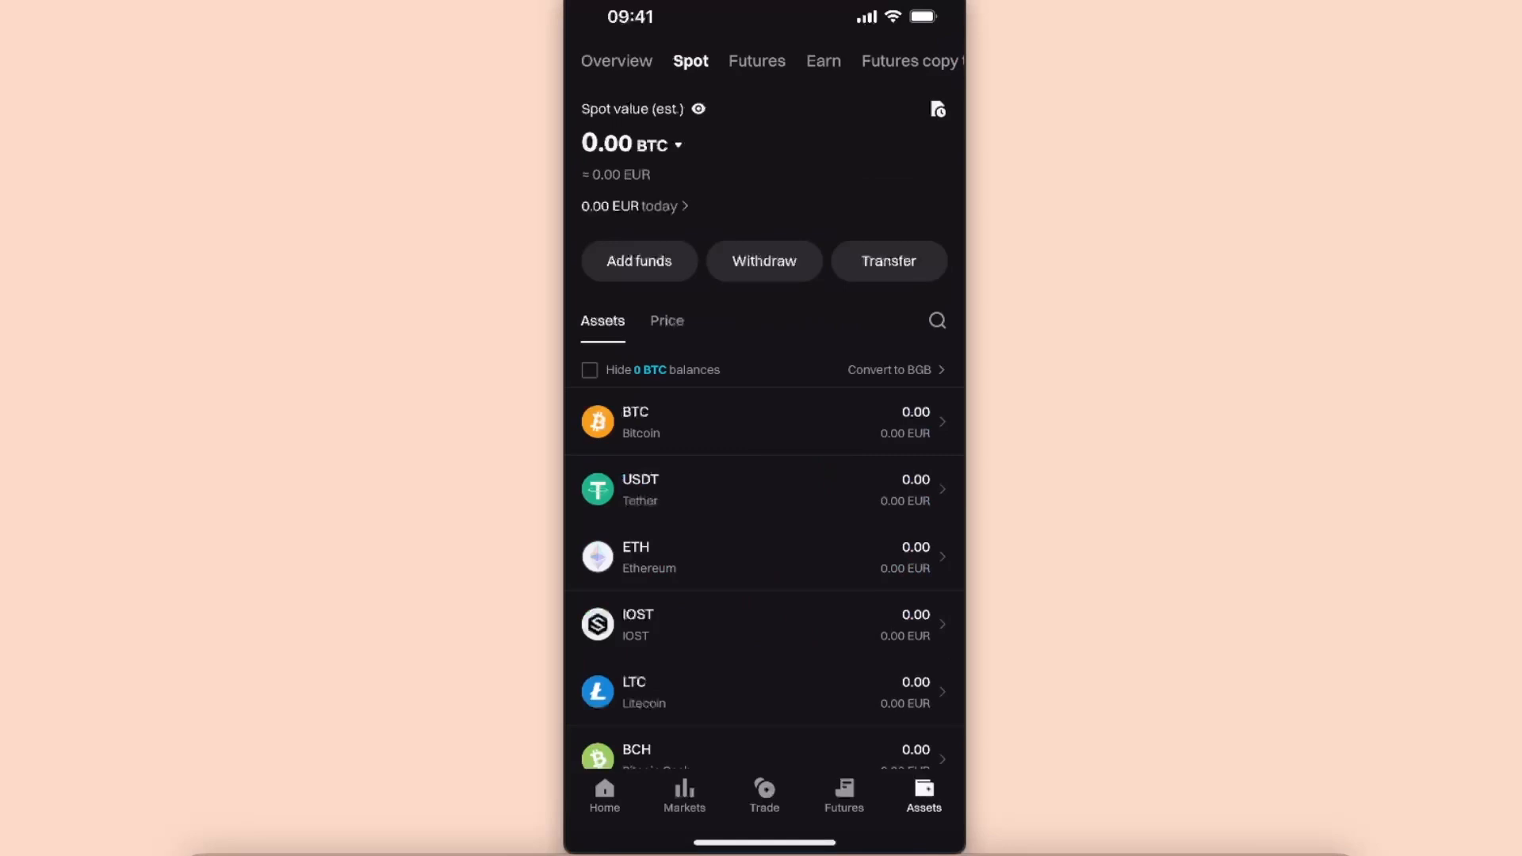
Search for 'Ton' and open the TON Toncoin asset page
{"action": "type", "text": "Ton"}
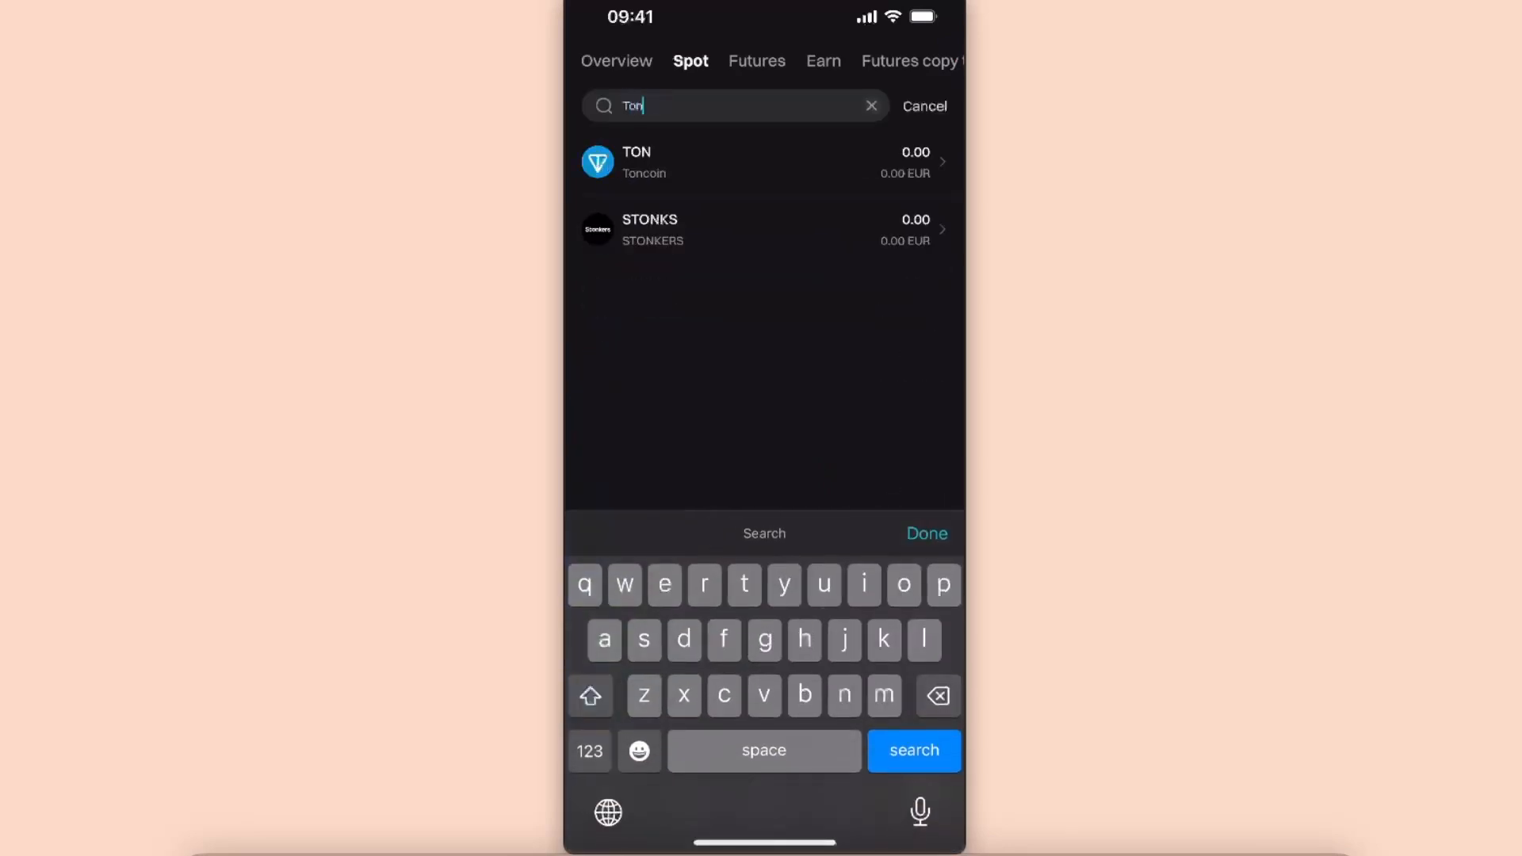
{"action": "left_click", "coordinate": [765, 162]}
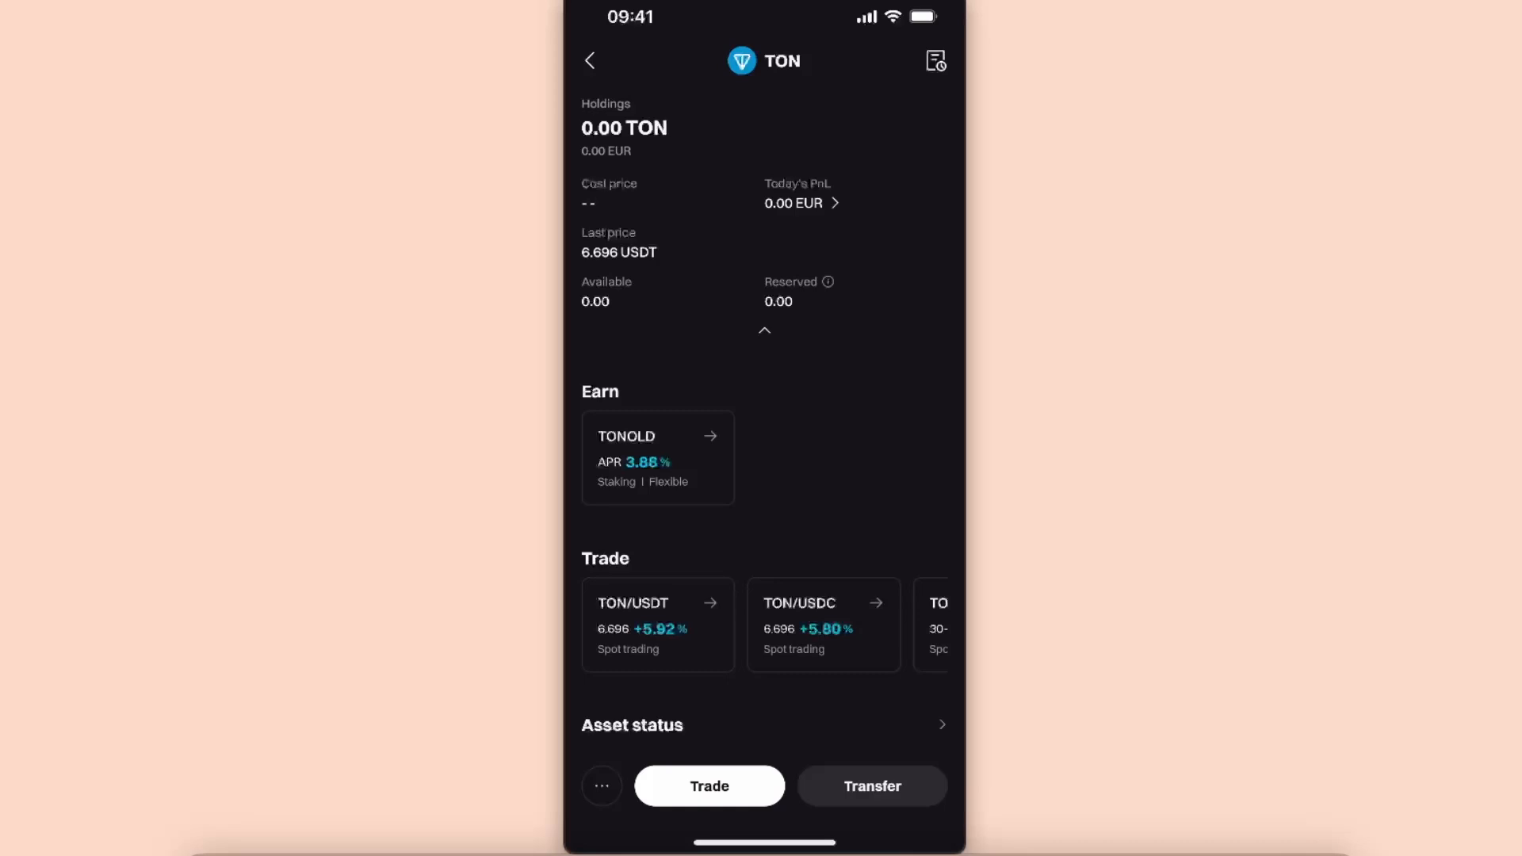
Start a TON withdrawal from the more-actions menu and choose on-chain withdrawal
{"action": "left_click", "coordinate": [601, 785]}
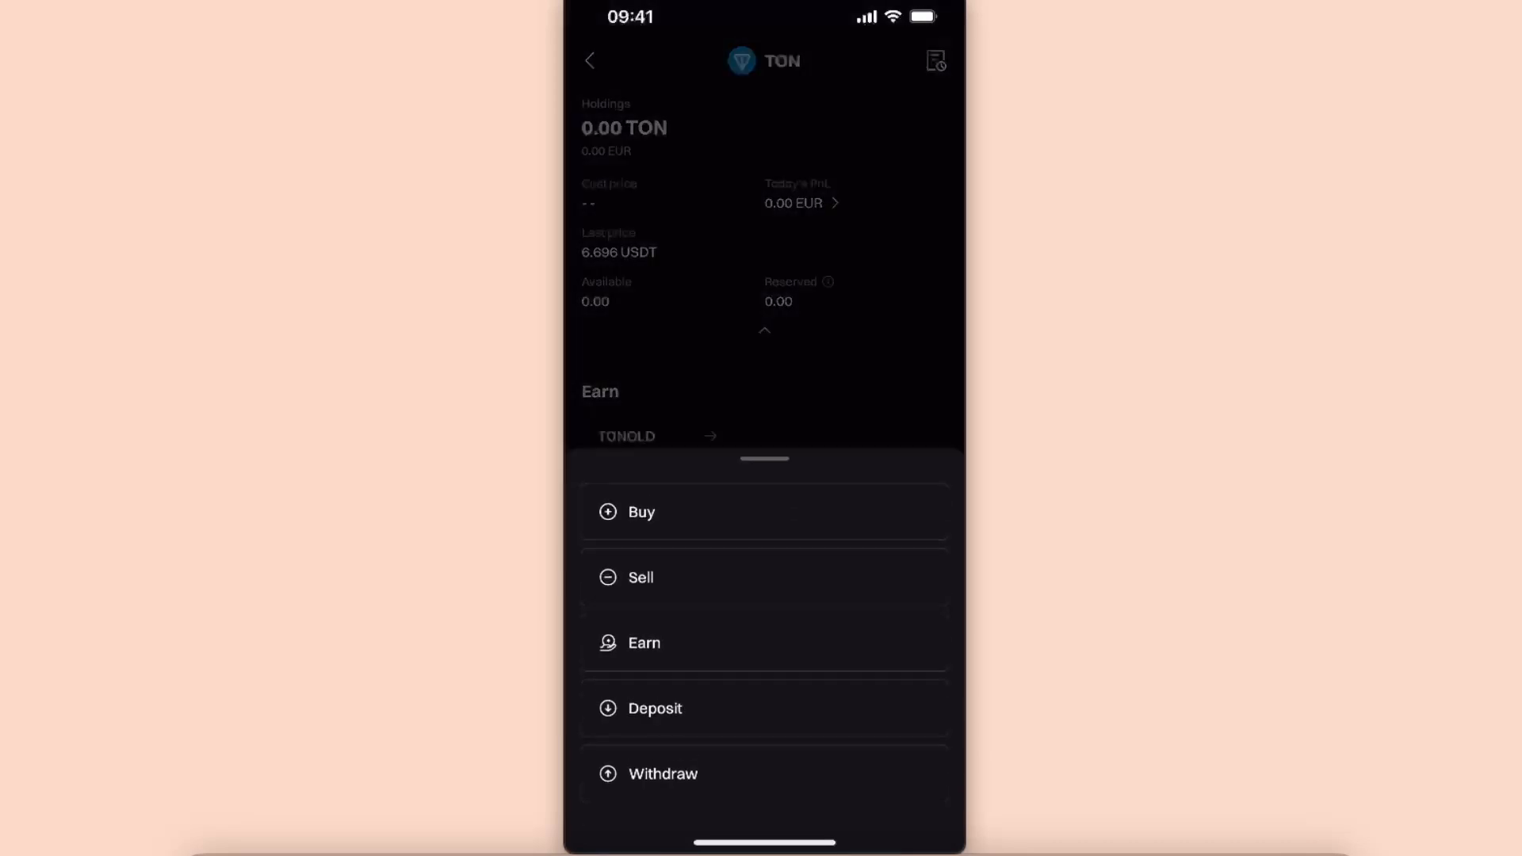
{"action": "left_click", "coordinate": [662, 774]}
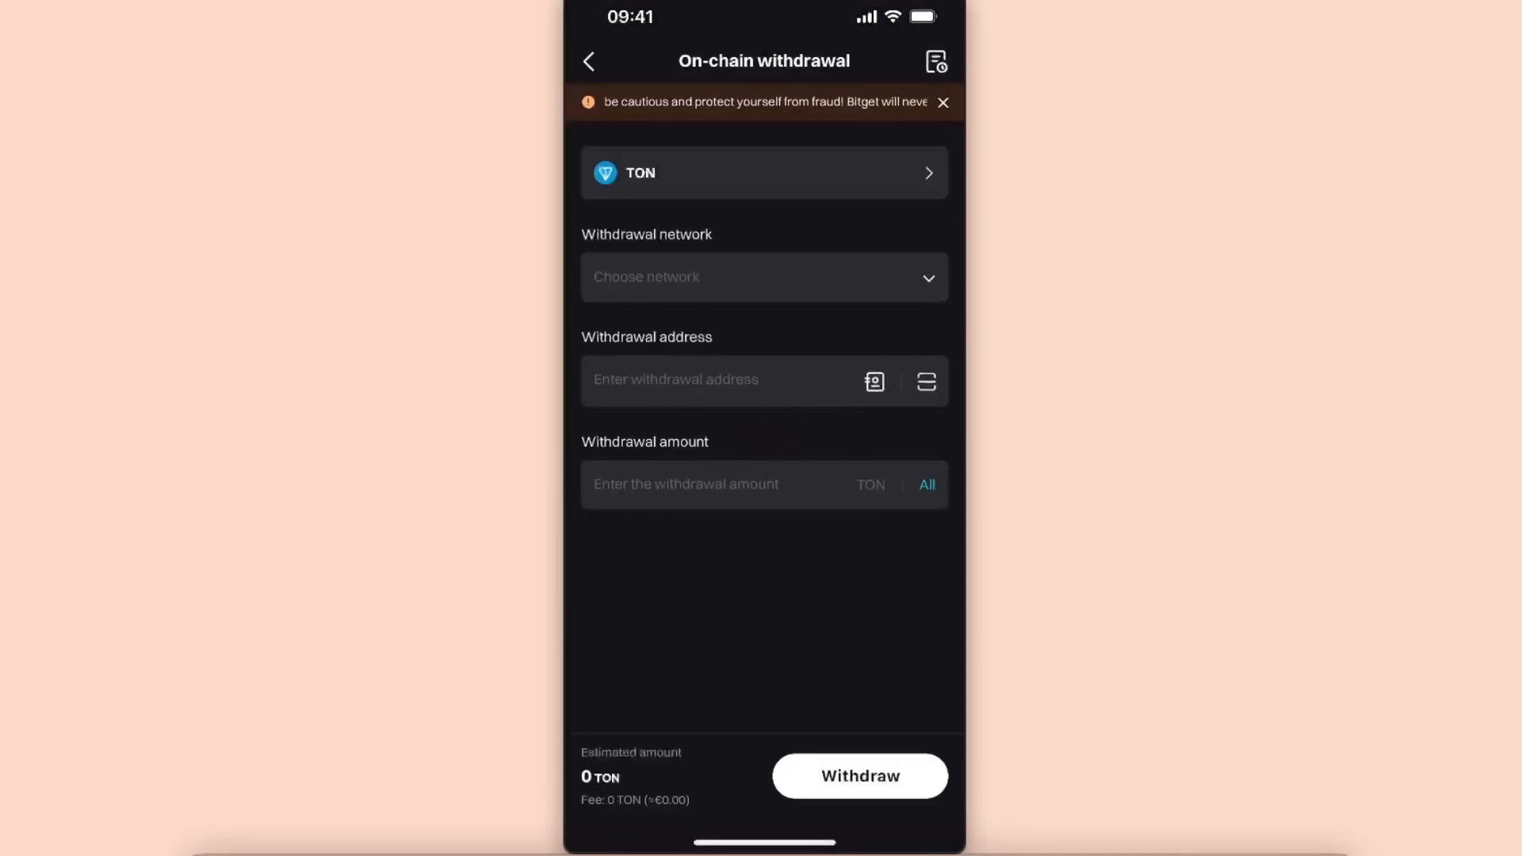
{"action": "left_click", "coordinate": [763, 277]}
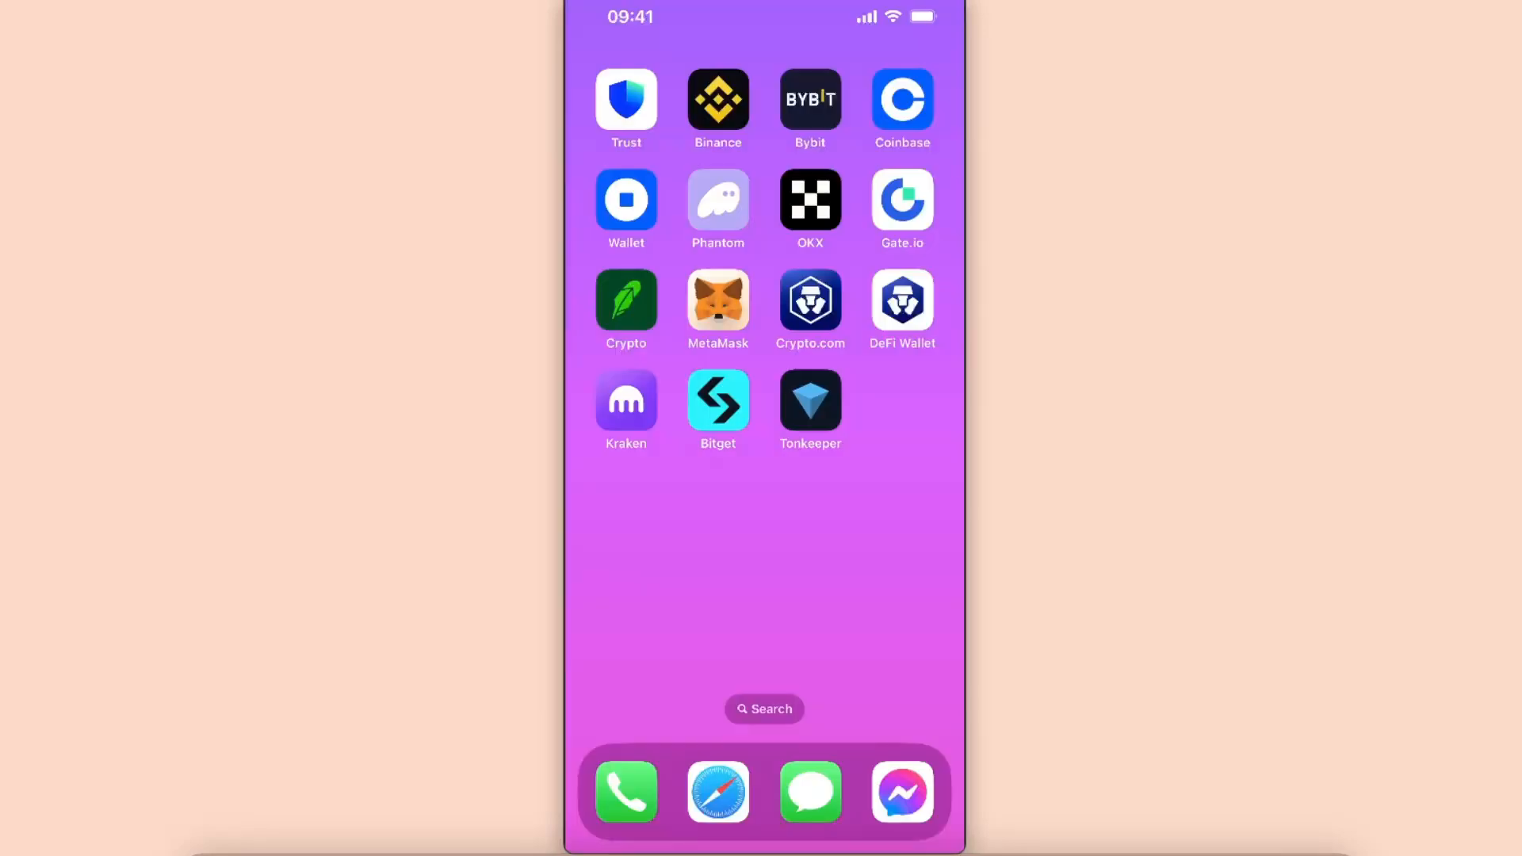
In Tonkeeper, open Toncoin's Receive screen and copy the receive address
{"action": "left_click", "coordinate": [810, 399]}
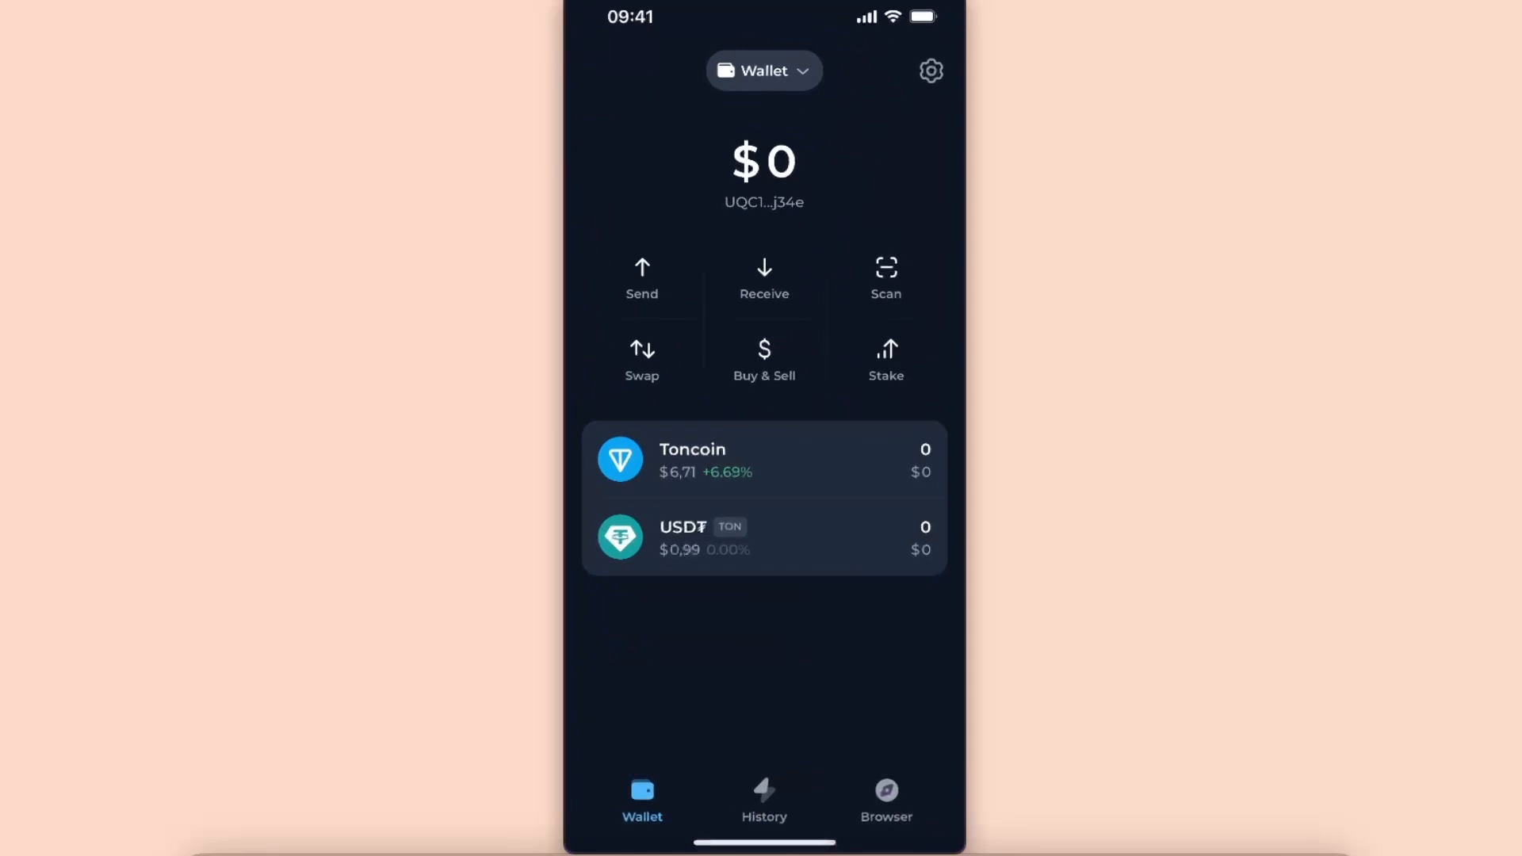
{"action": "left_click", "coordinate": [764, 459]}
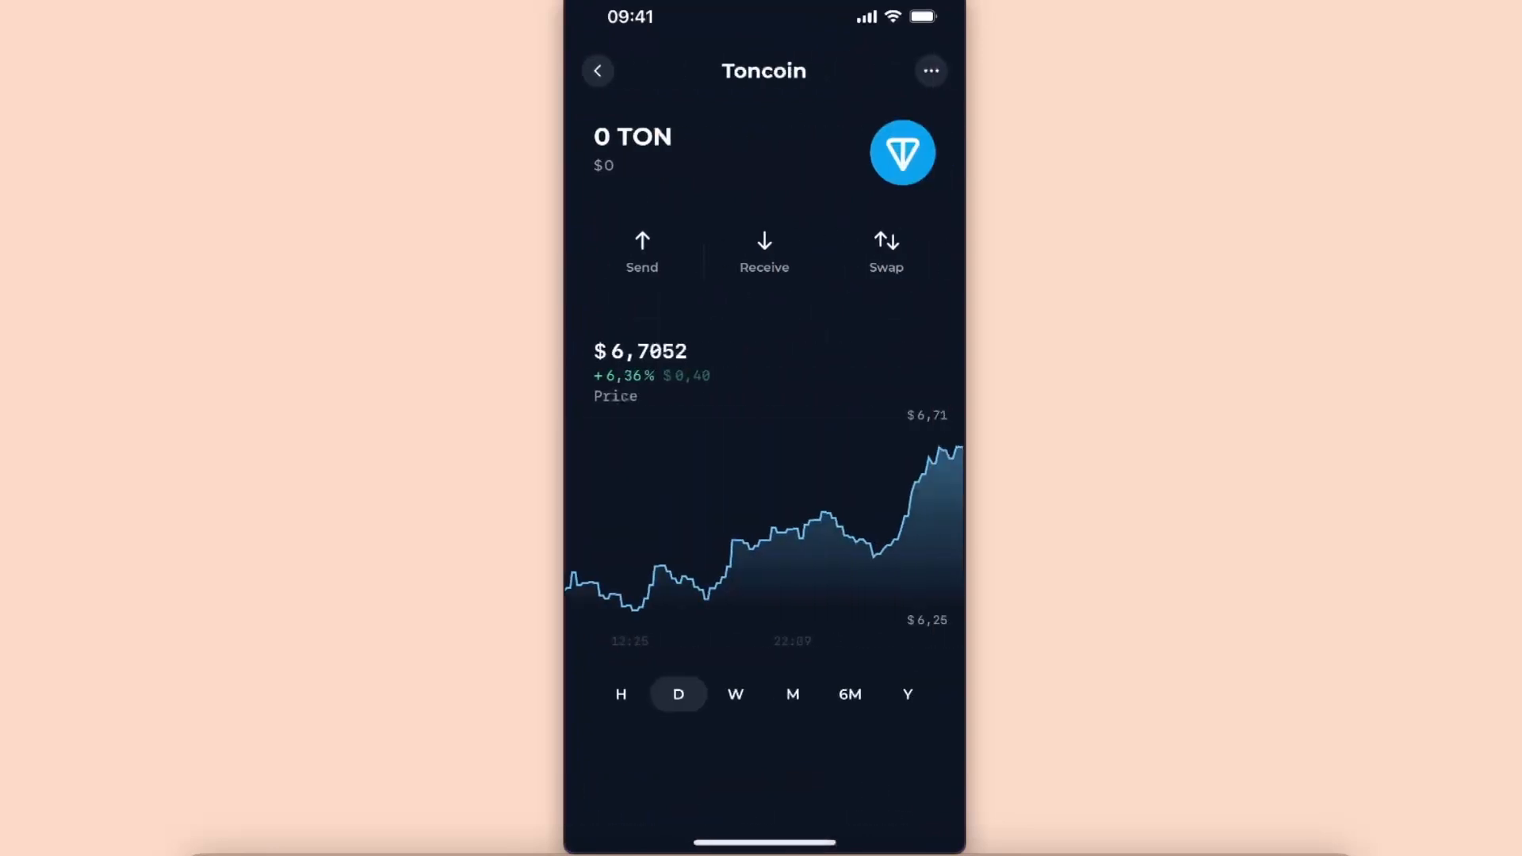
{"action": "left_click", "coordinate": [765, 252]}
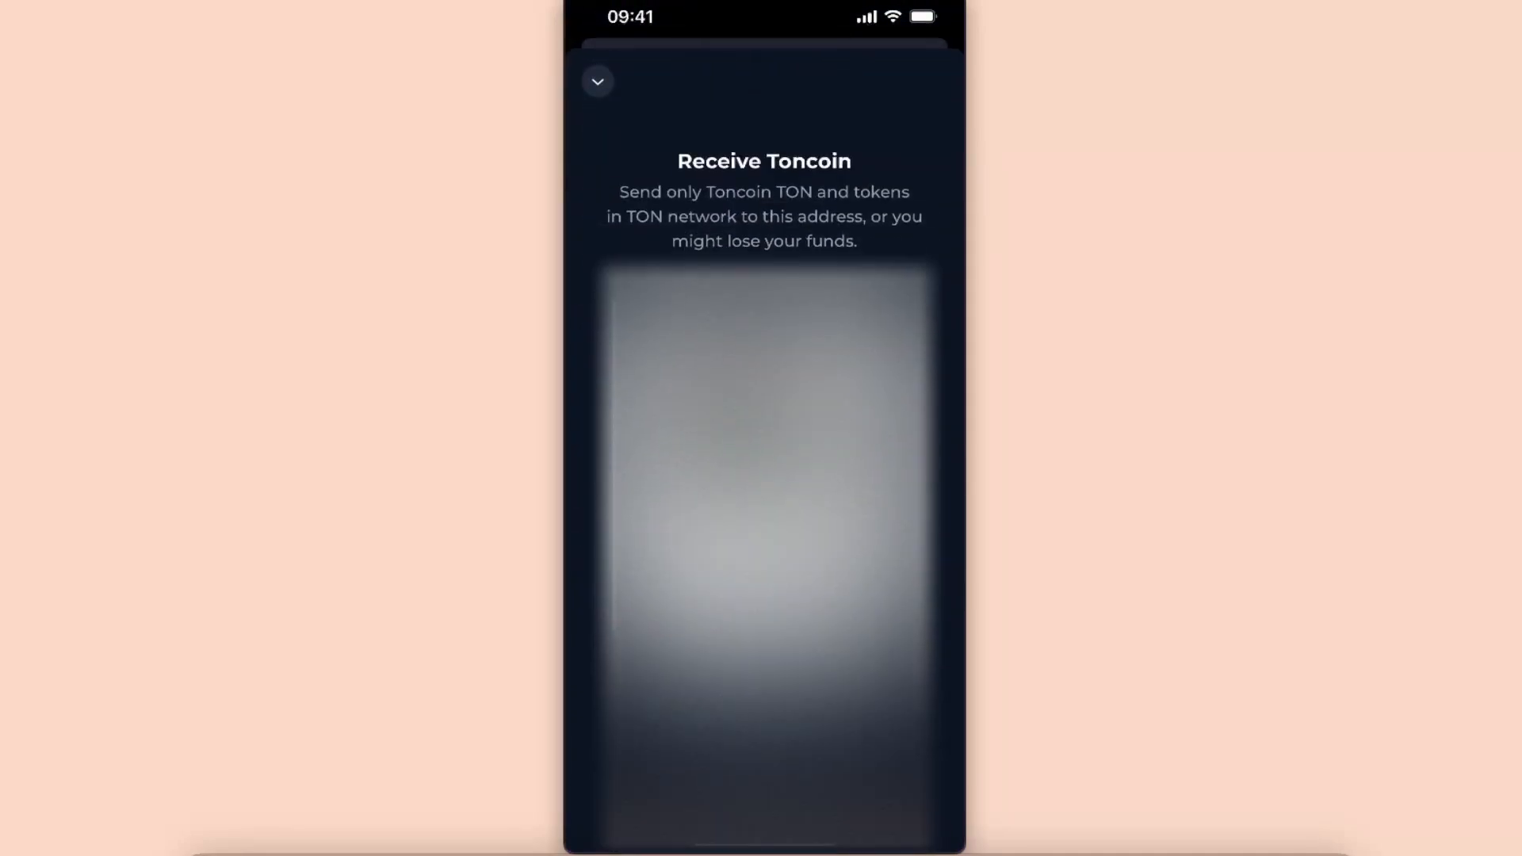
{"action": "left_click", "coordinate": [597, 81]}
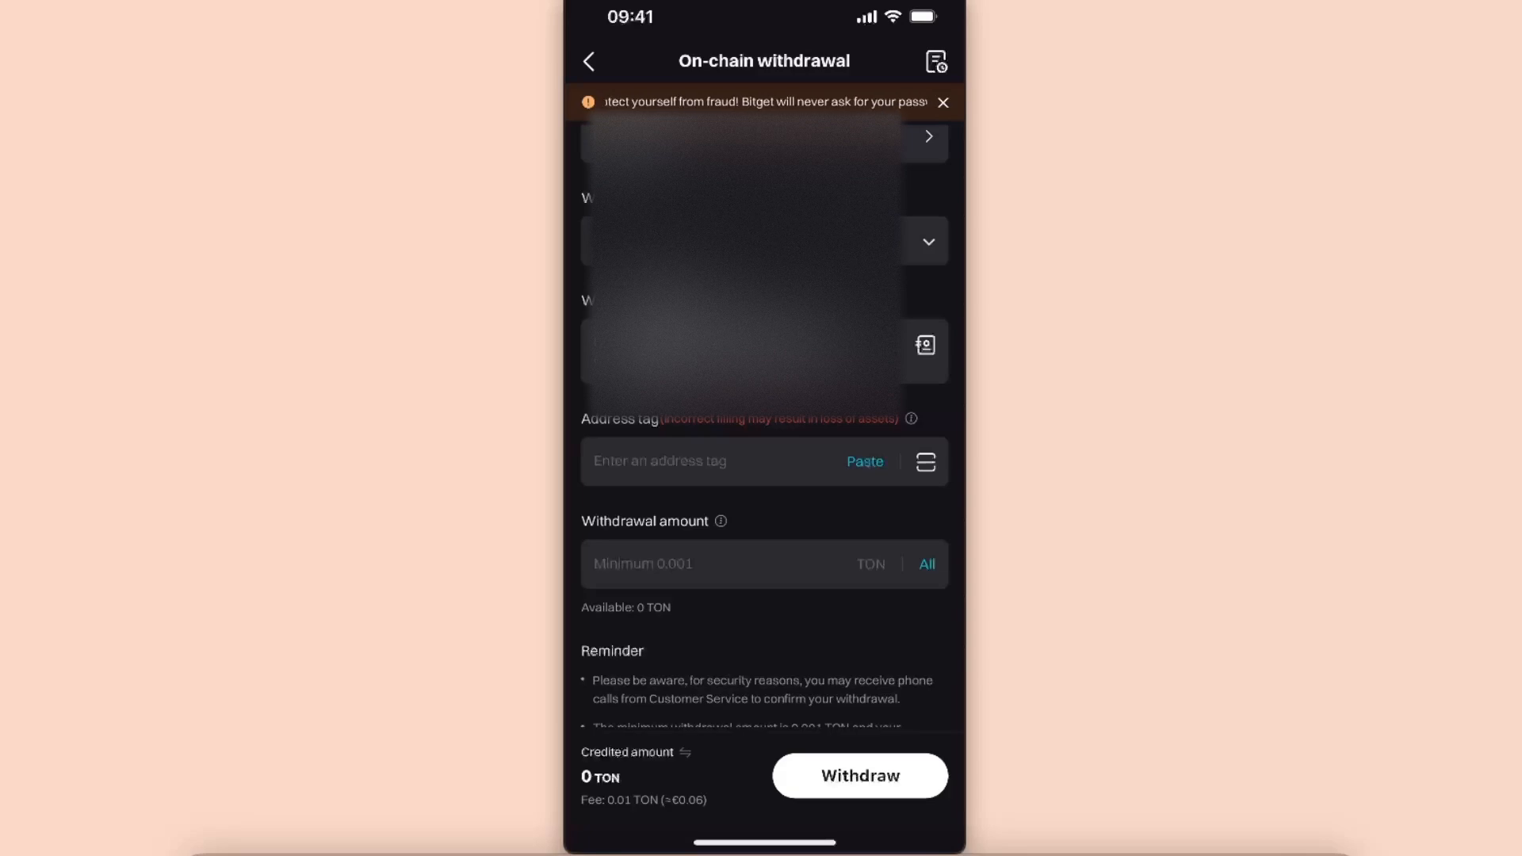
Scroll through the filled TON withdrawal form to review available balance and reminders
{"action": "scroll", "scroll_direction": "down", "scroll_amount": 3}
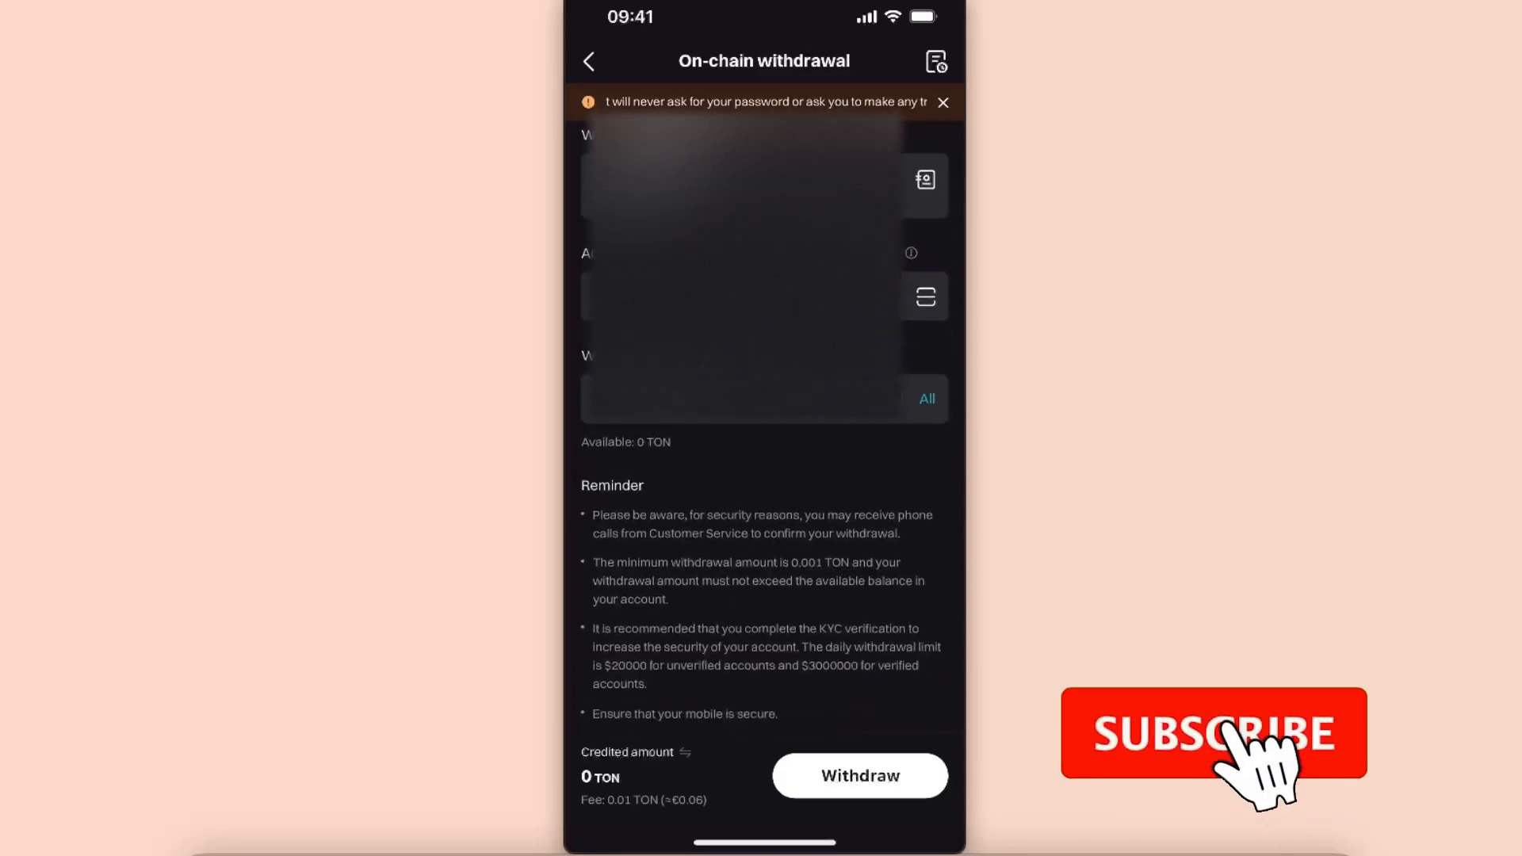
{"action": "scroll", "scroll_direction": "up", "scroll_amount": 3}
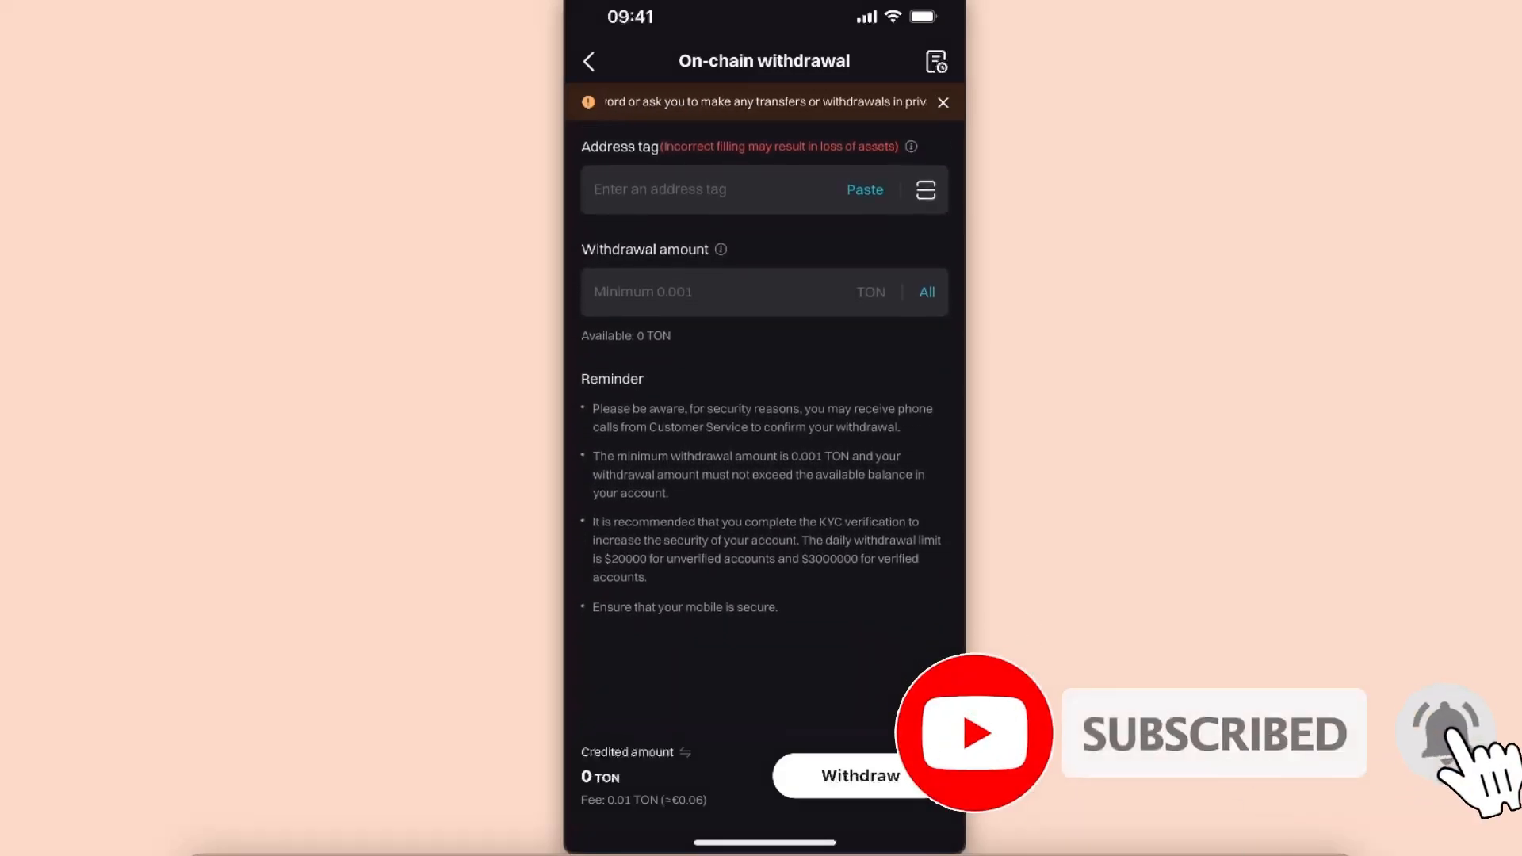